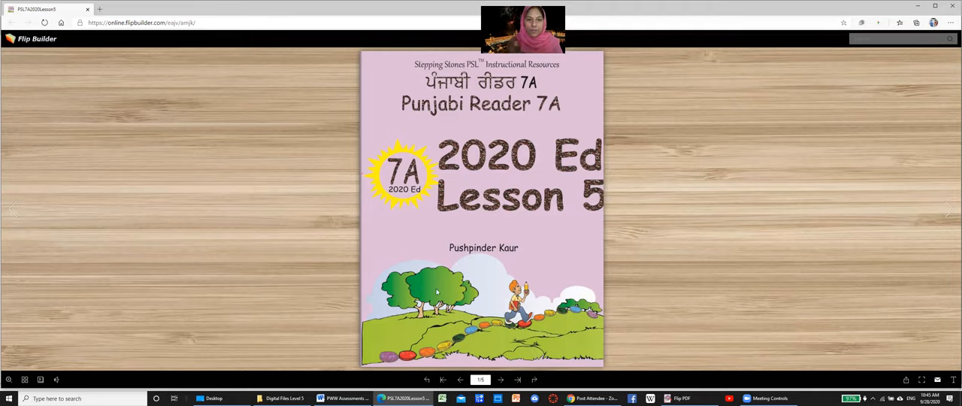
pyautogui.moveTo(778, 180)
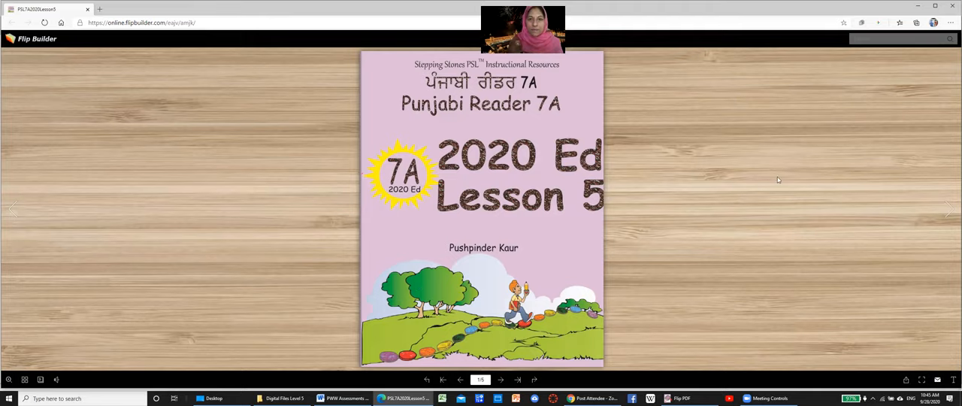
pyautogui.moveTo(949, 210)
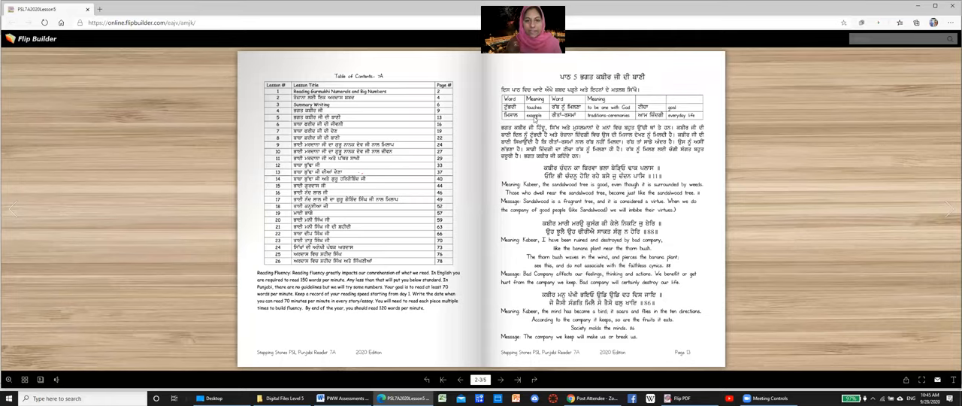
pyautogui.moveTo(577, 111)
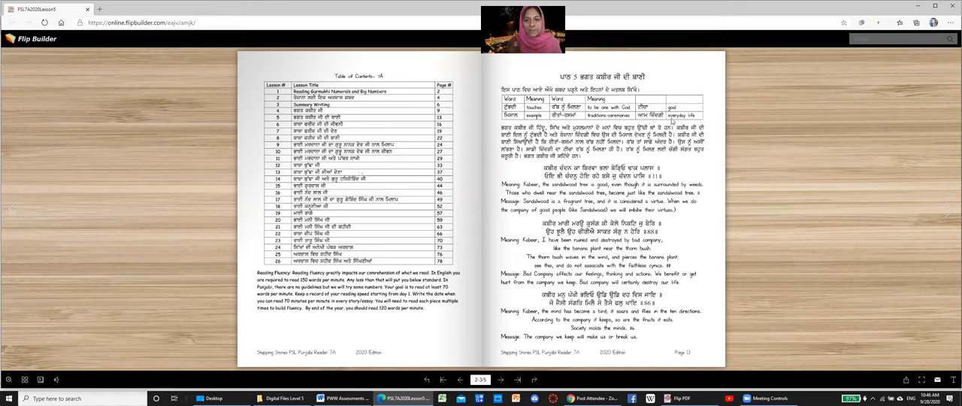
pyautogui.moveTo(695, 122)
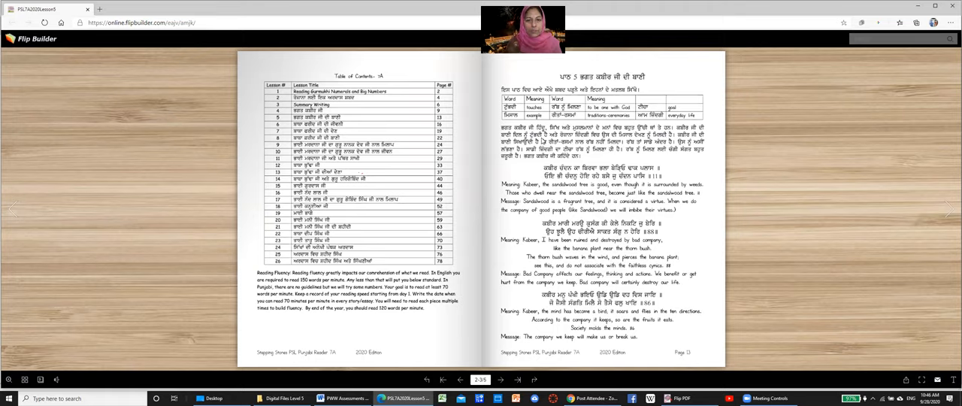
pyautogui.moveTo(594, 142)
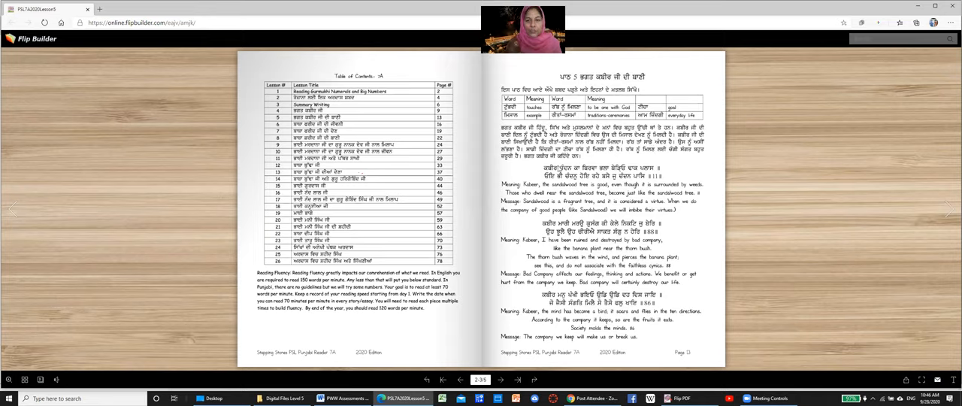
pyautogui.moveTo(553, 167)
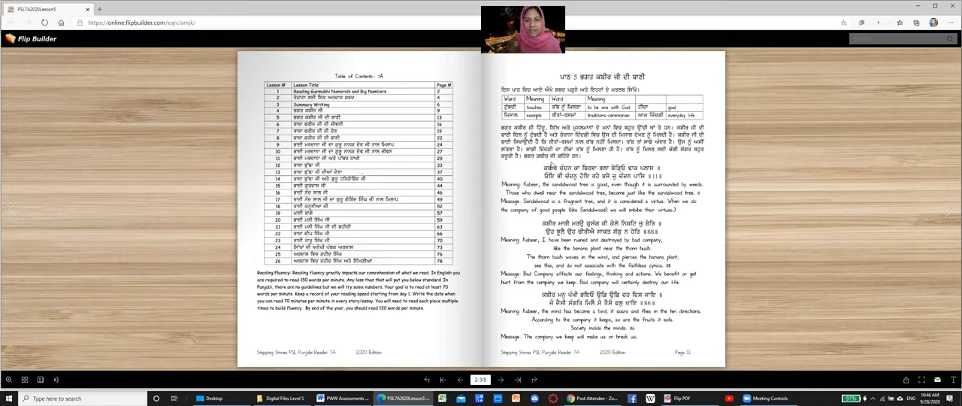
pyautogui.moveTo(592, 156)
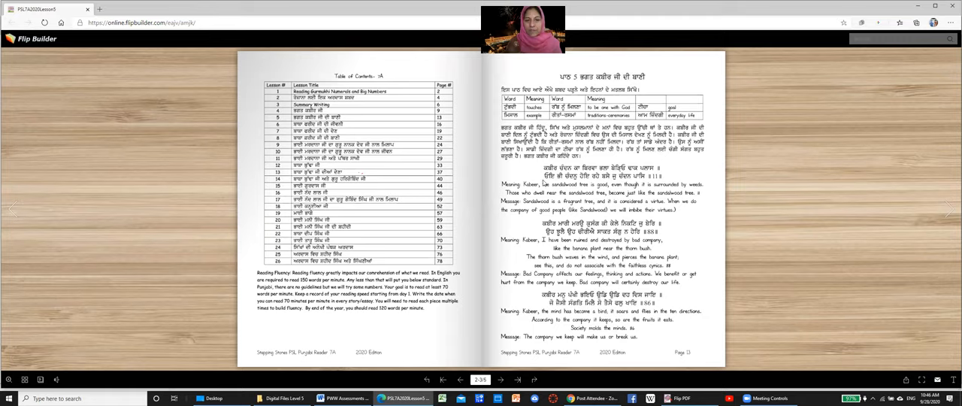
pyautogui.moveTo(547, 174)
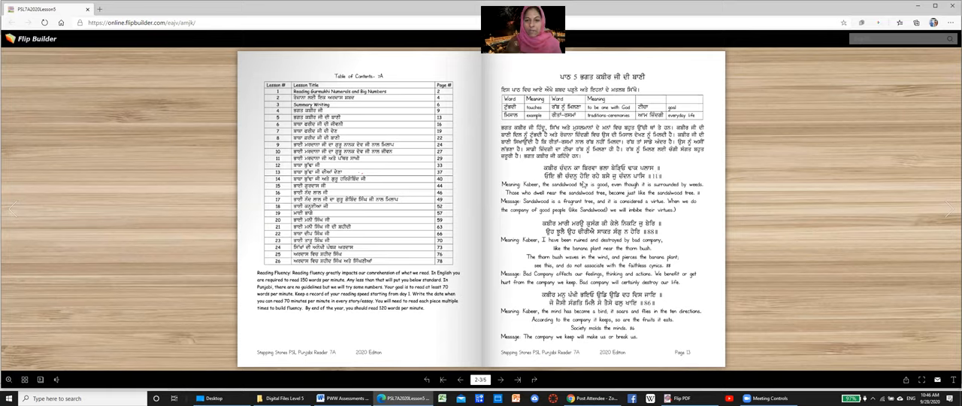
pyautogui.moveTo(583, 184)
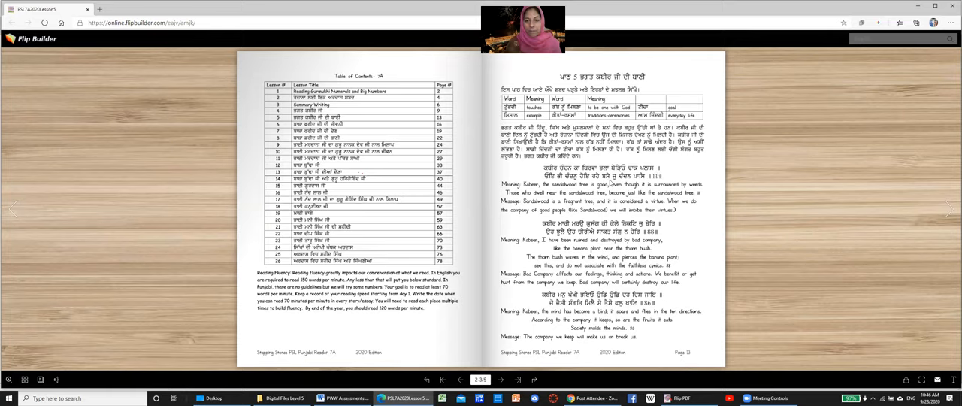
pyautogui.moveTo(481, 189)
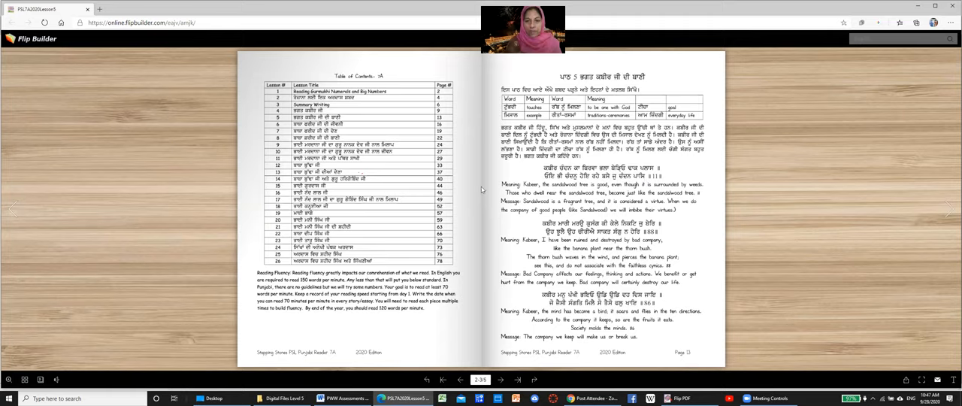
pyautogui.moveTo(573, 197)
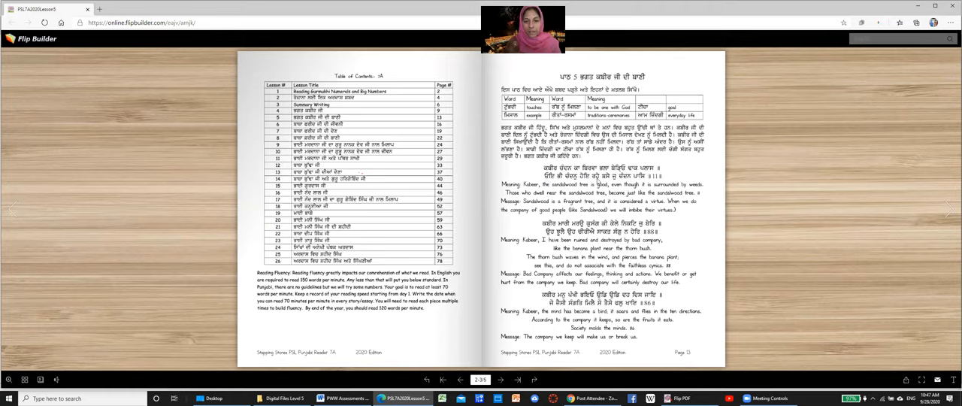
pyautogui.moveTo(612, 182)
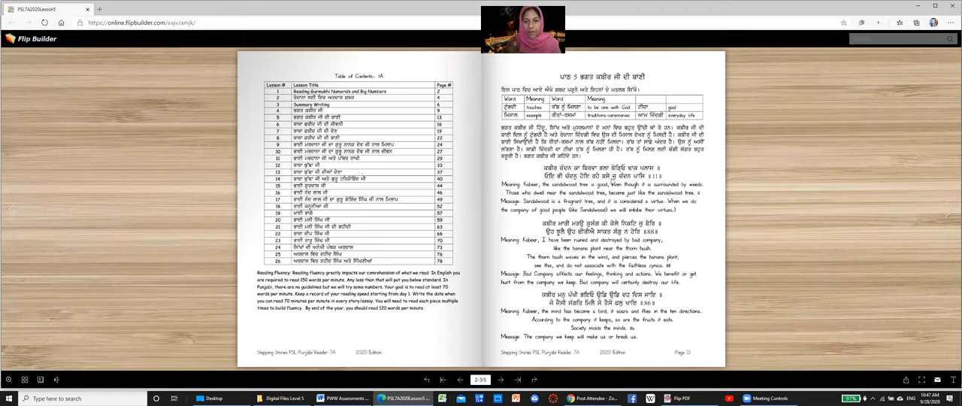
pyautogui.moveTo(647, 184)
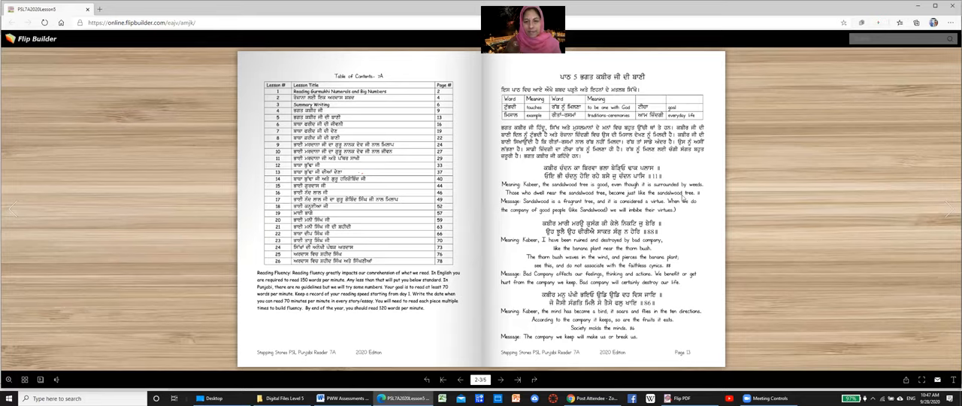
pyautogui.moveTo(684, 198)
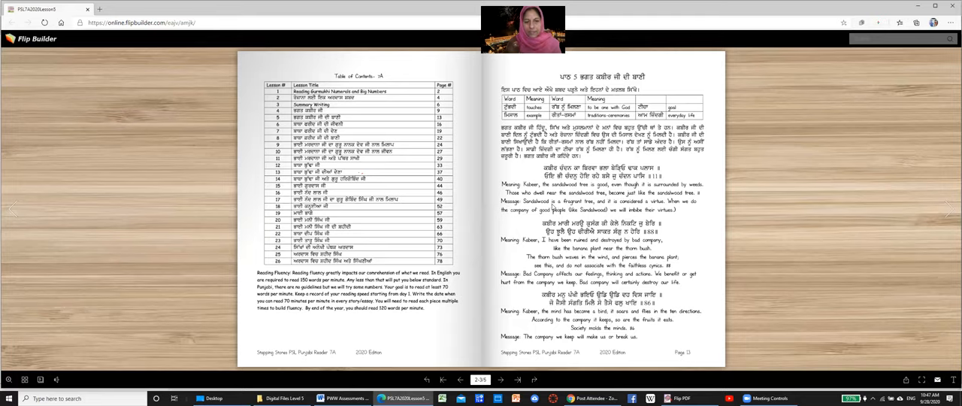
pyautogui.moveTo(604, 206)
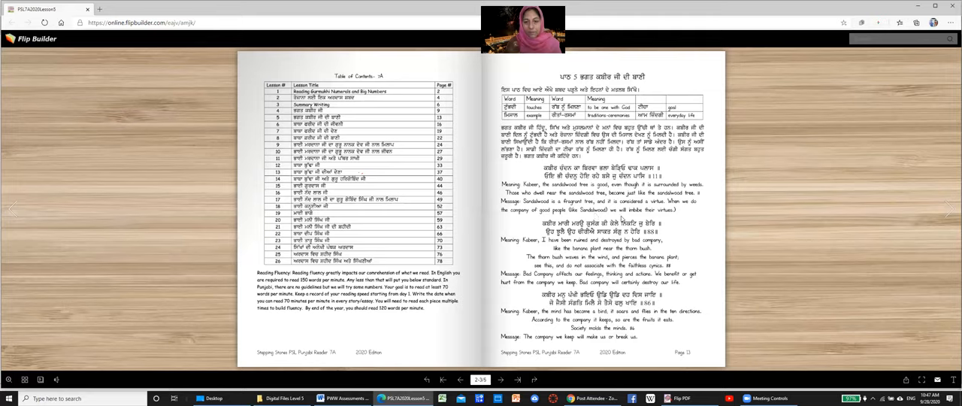
pyautogui.moveTo(664, 216)
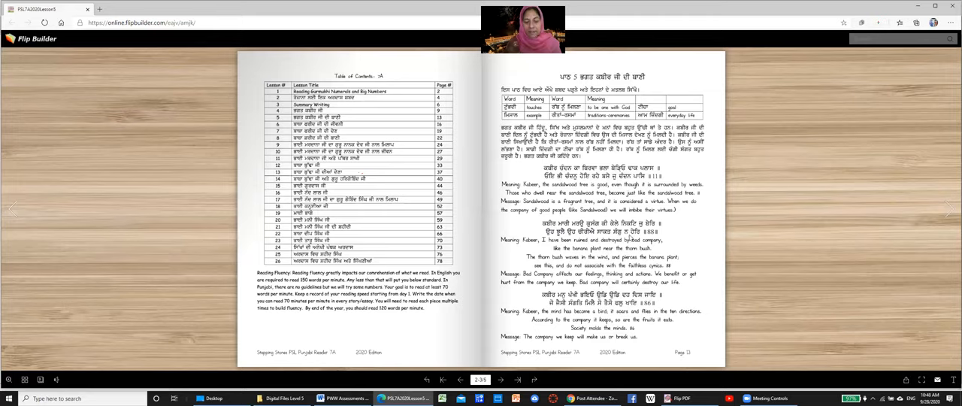
pyautogui.moveTo(637, 237)
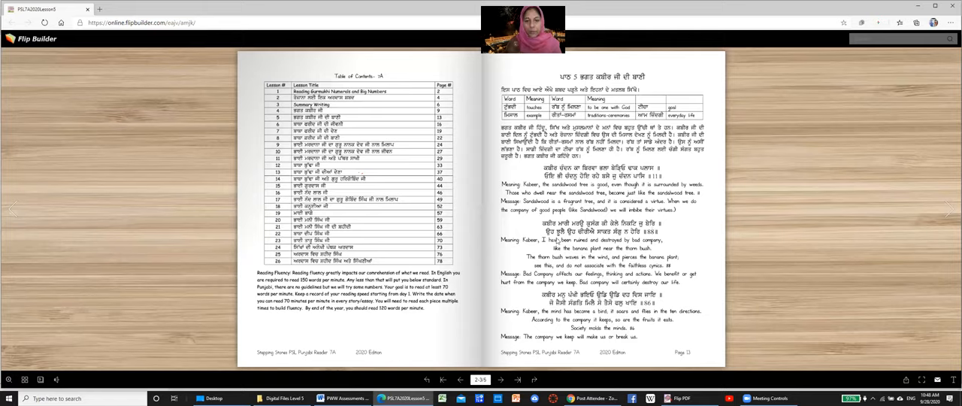
pyautogui.moveTo(556, 240)
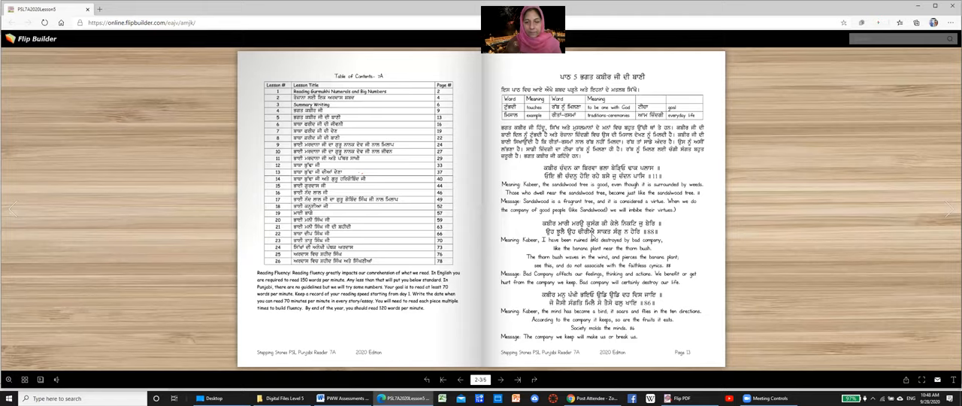
pyautogui.moveTo(638, 238)
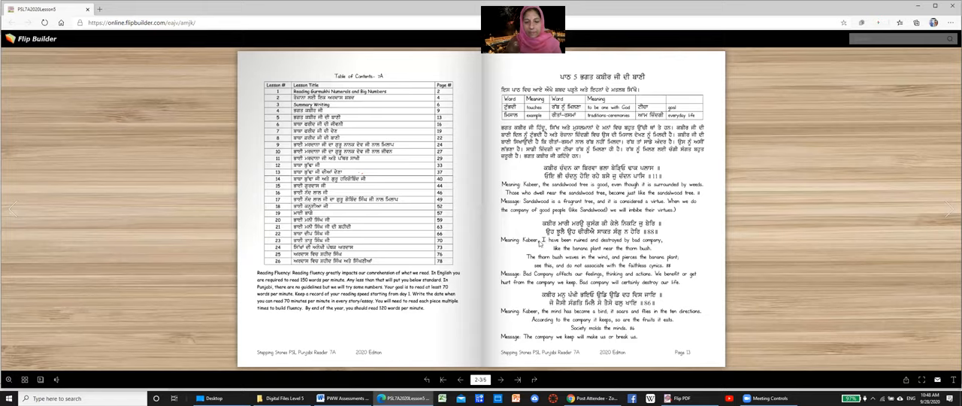
pyautogui.moveTo(553, 247)
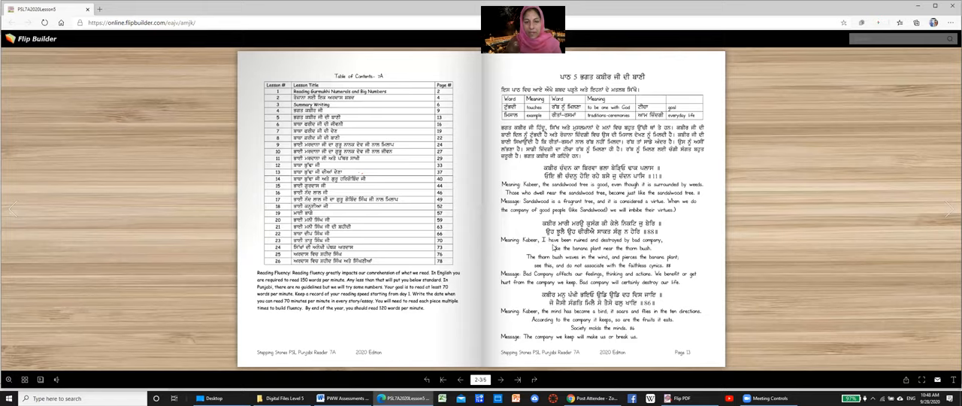
pyautogui.moveTo(631, 247)
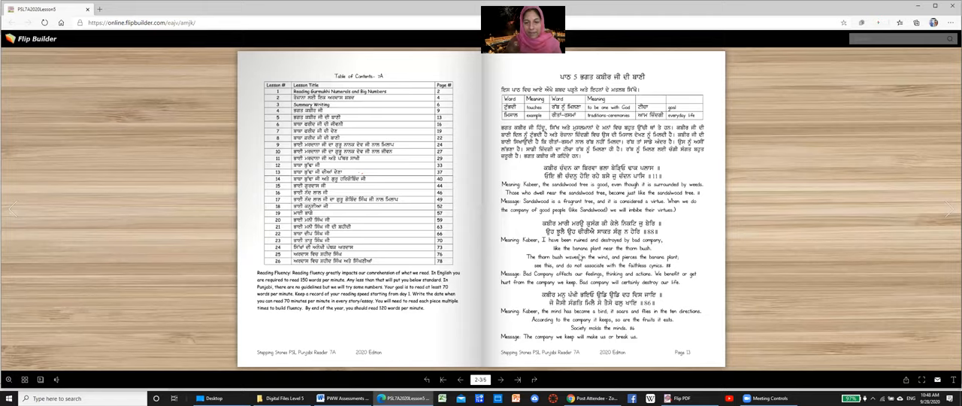
pyautogui.moveTo(644, 256)
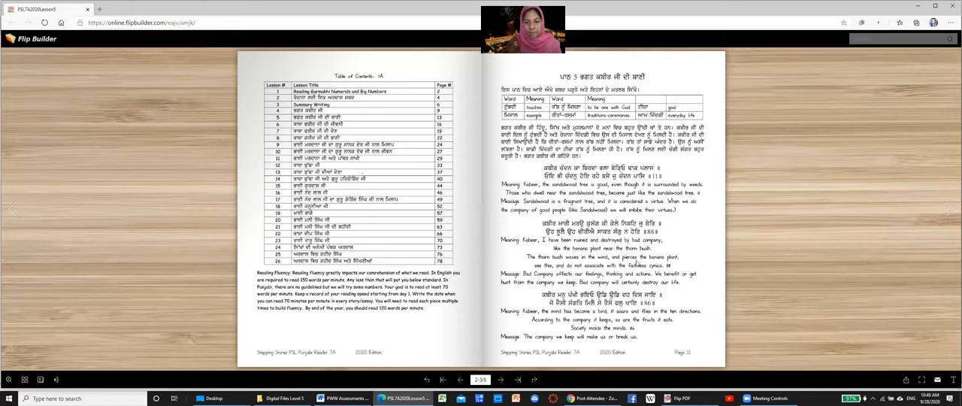
pyautogui.moveTo(677, 262)
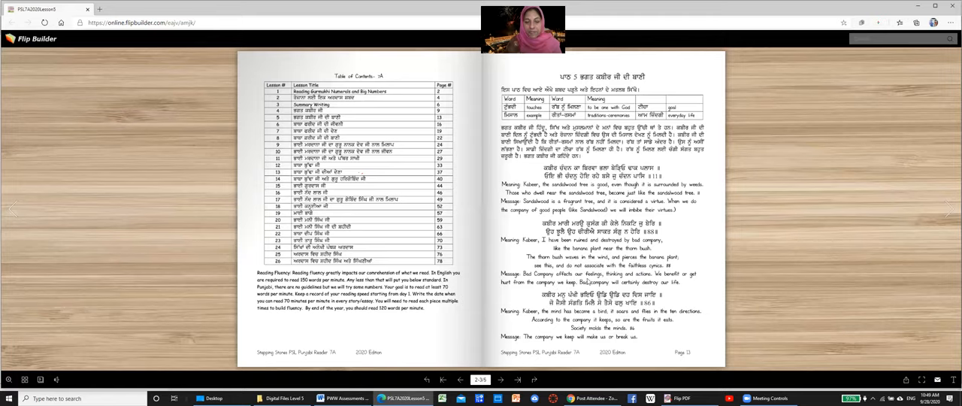
pyautogui.moveTo(649, 280)
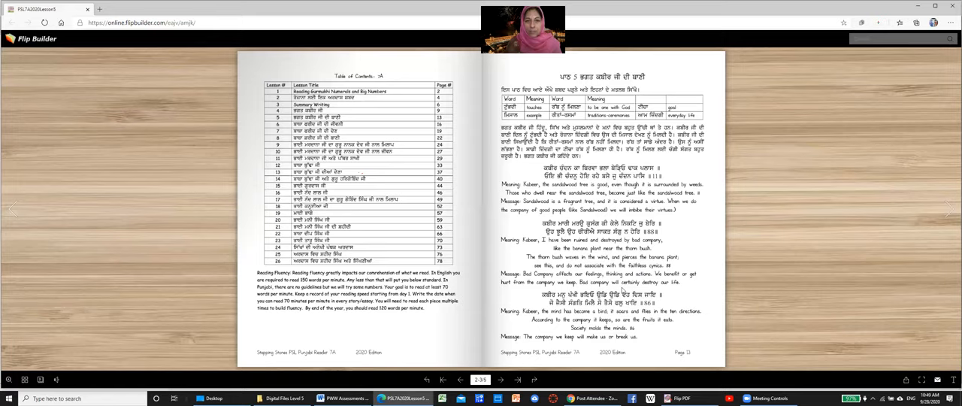
pyautogui.moveTo(598, 290)
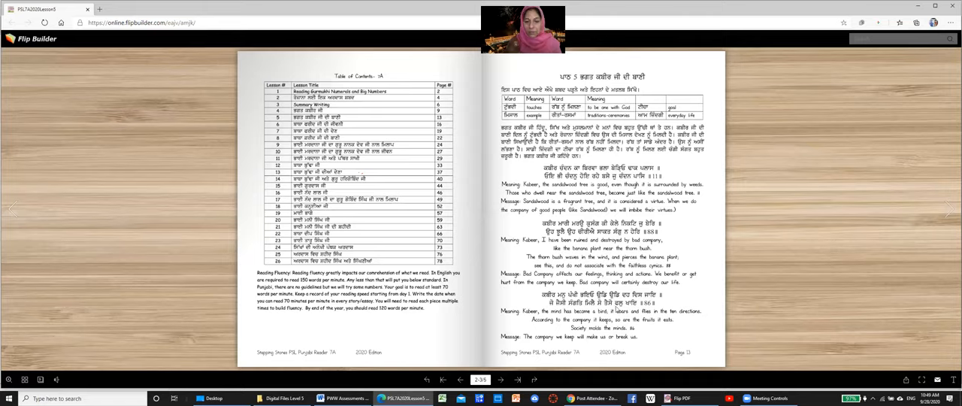
pyautogui.moveTo(616, 310)
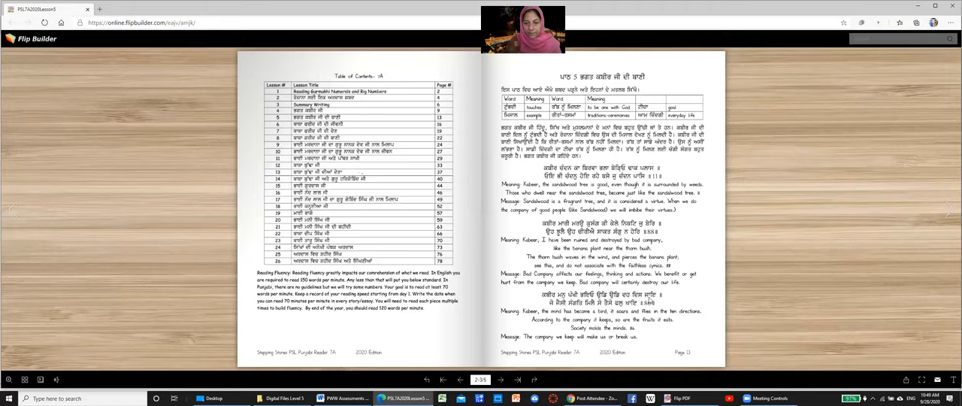
pyautogui.moveTo(570, 311)
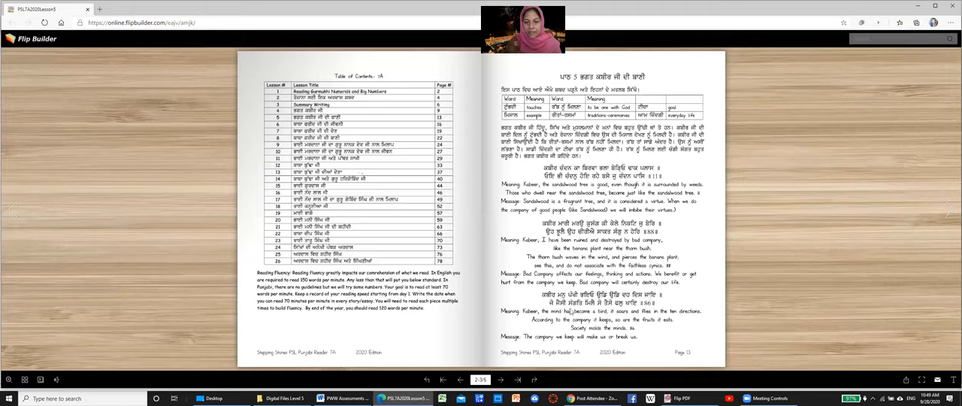
pyautogui.moveTo(590, 307)
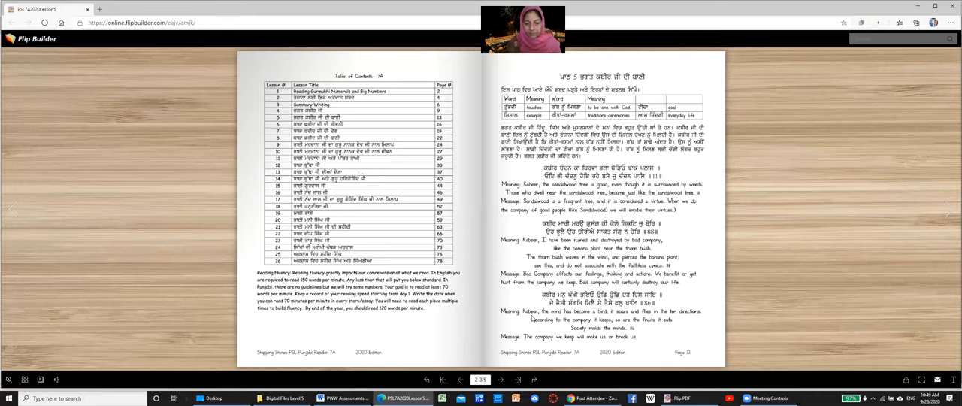
pyautogui.moveTo(583, 318)
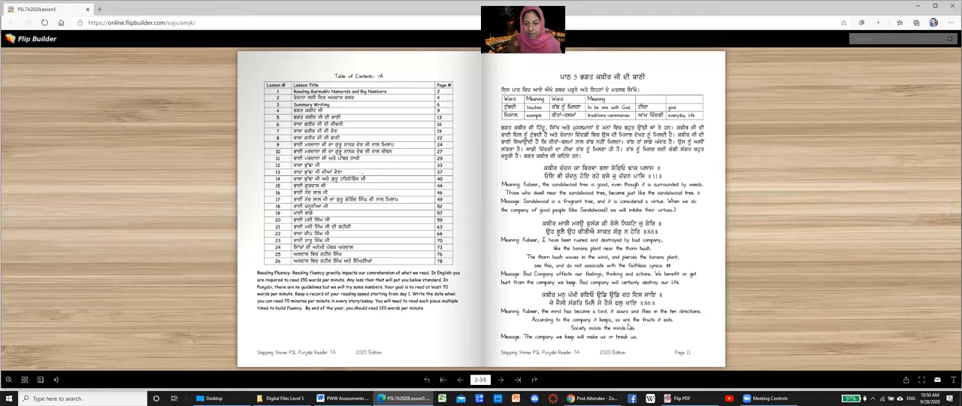
pyautogui.moveTo(670, 324)
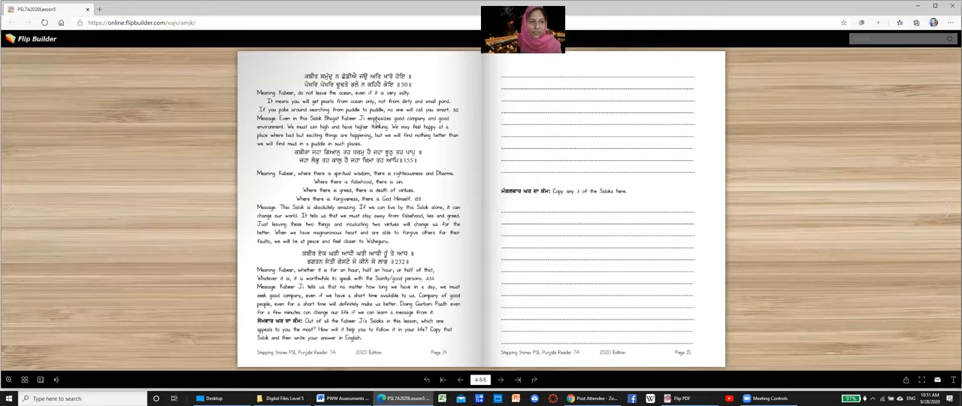
pyautogui.moveTo(451, 124)
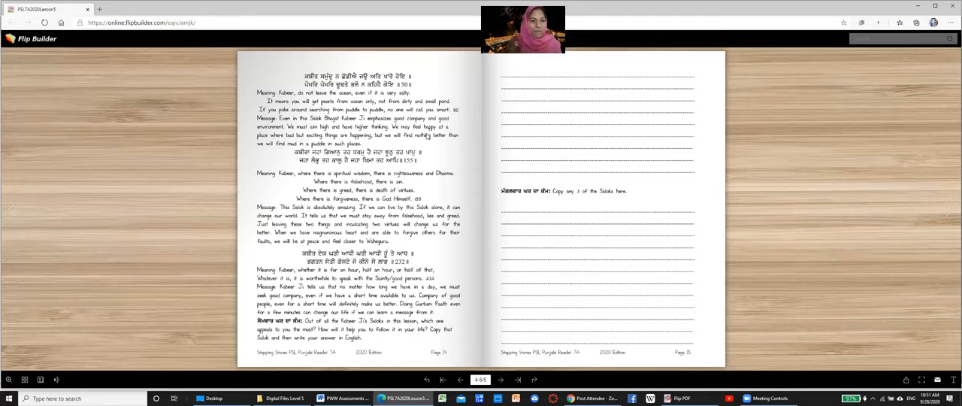
pyautogui.moveTo(297, 144)
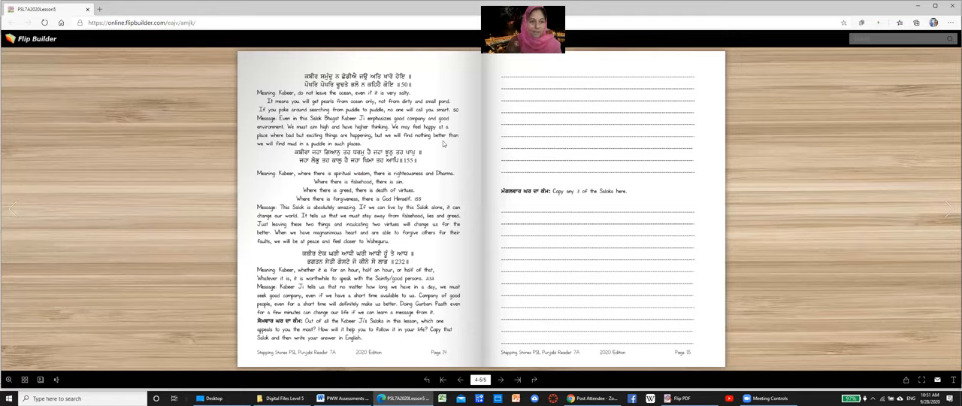
pyautogui.moveTo(265, 153)
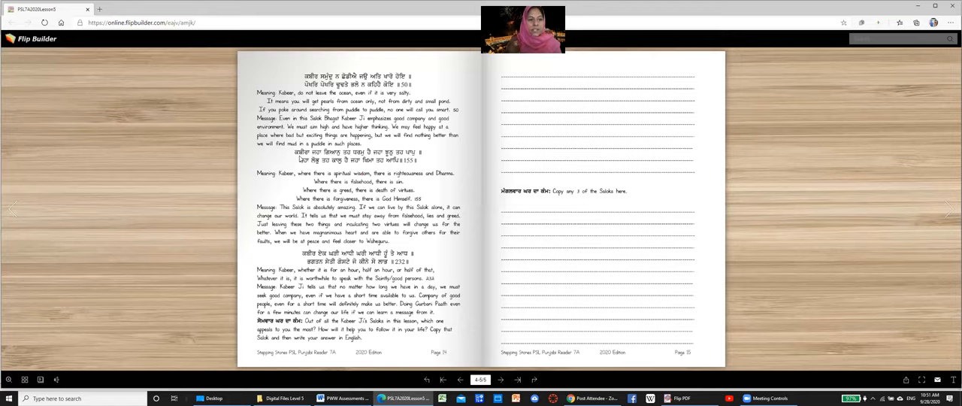
pyautogui.moveTo(376, 156)
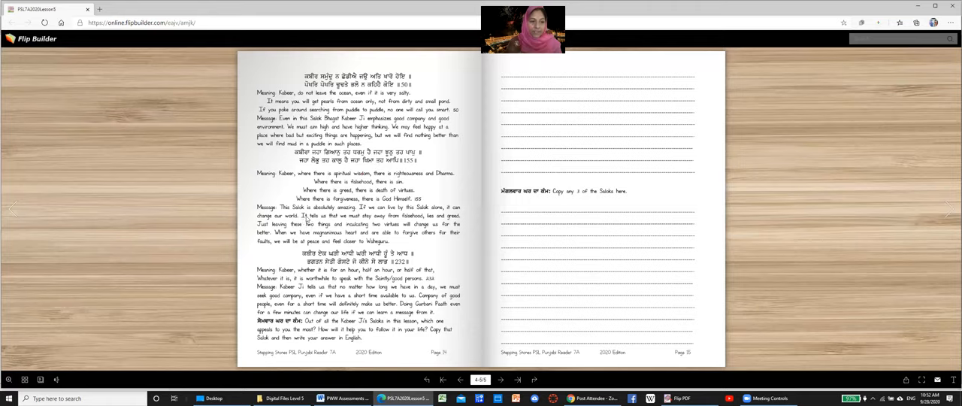
pyautogui.moveTo(423, 223)
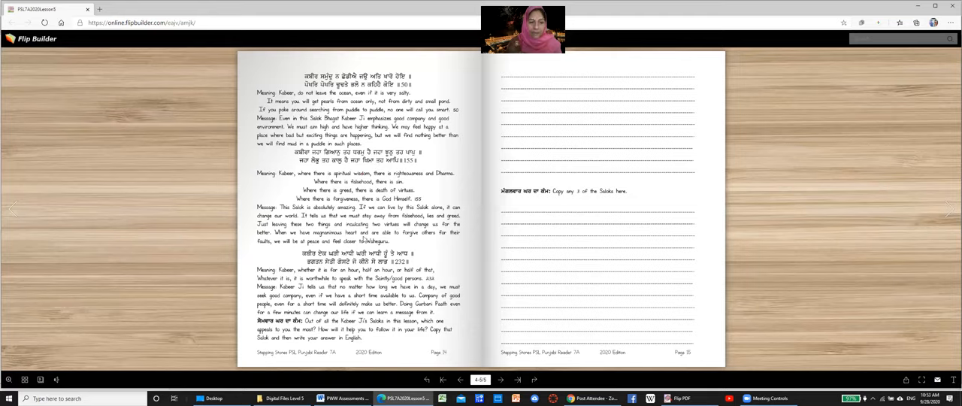
pyautogui.moveTo(451, 237)
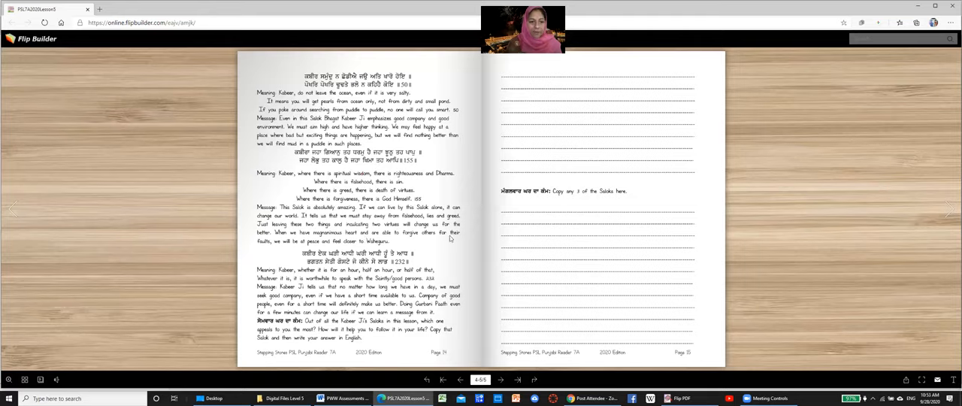
pyautogui.moveTo(287, 248)
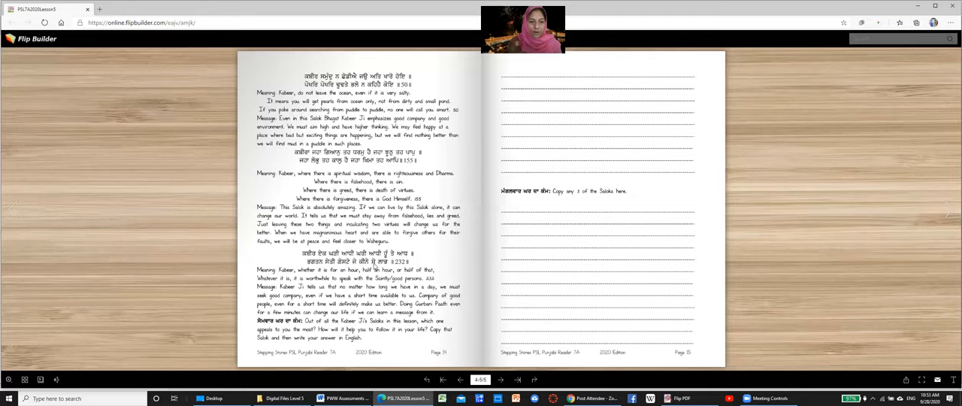
pyautogui.moveTo(386, 268)
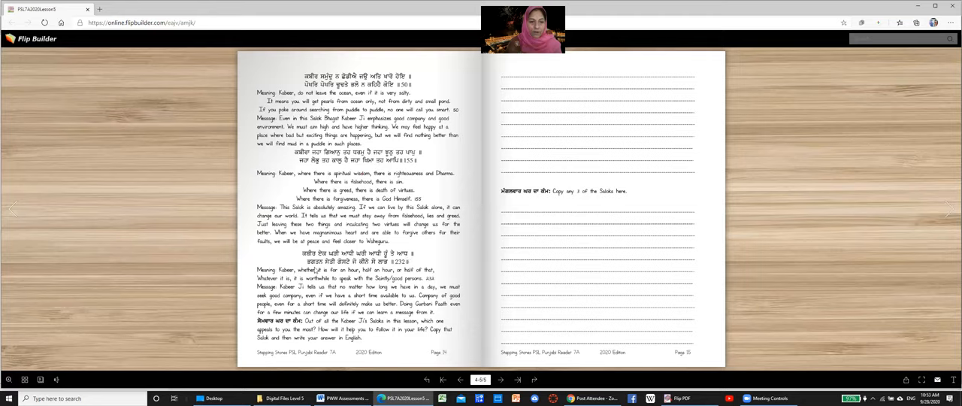
pyautogui.moveTo(373, 271)
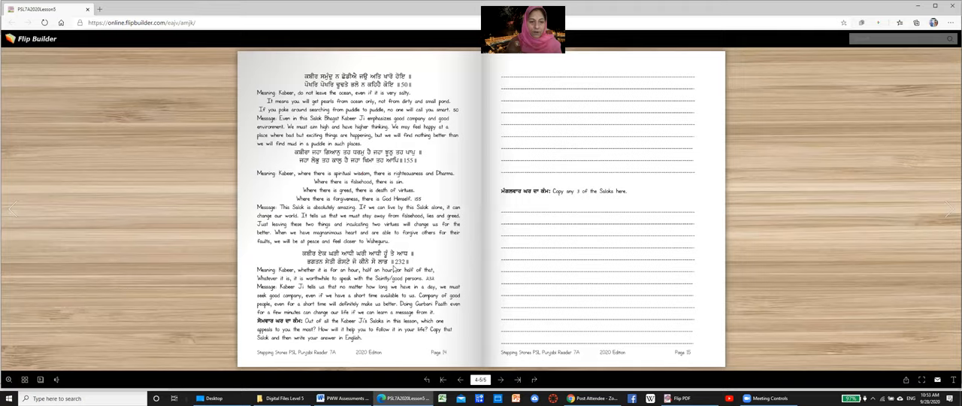
pyautogui.moveTo(293, 281)
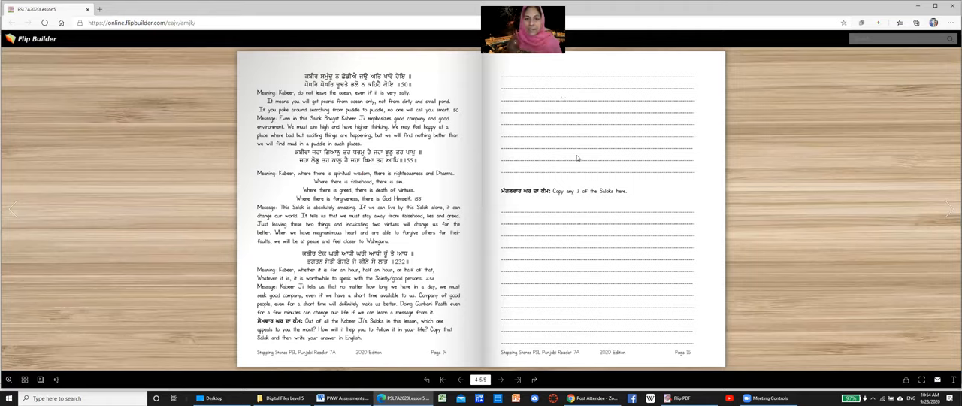
pyautogui.moveTo(577, 162)
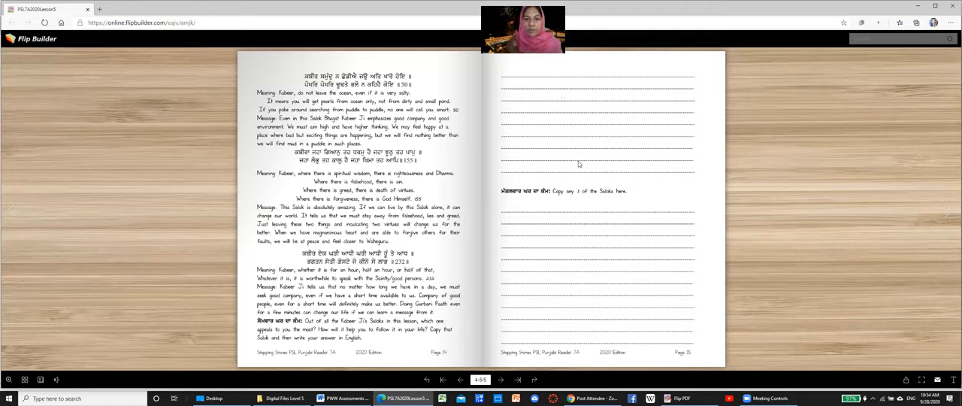
pyautogui.moveTo(526, 202)
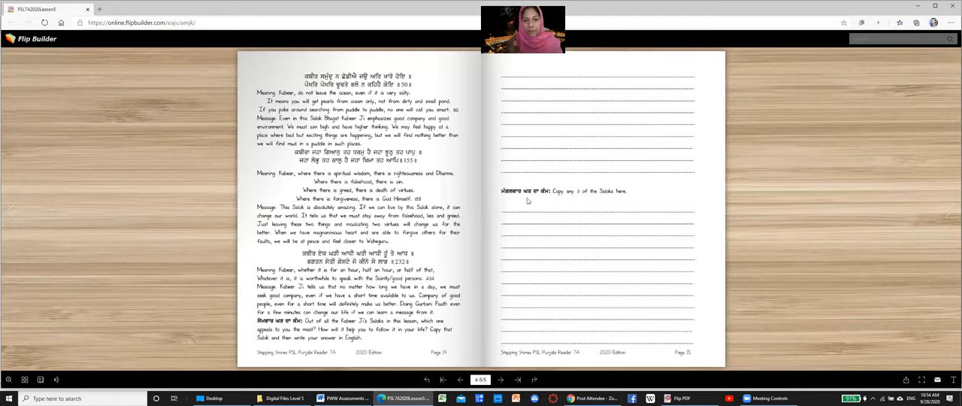
pyautogui.moveTo(636, 198)
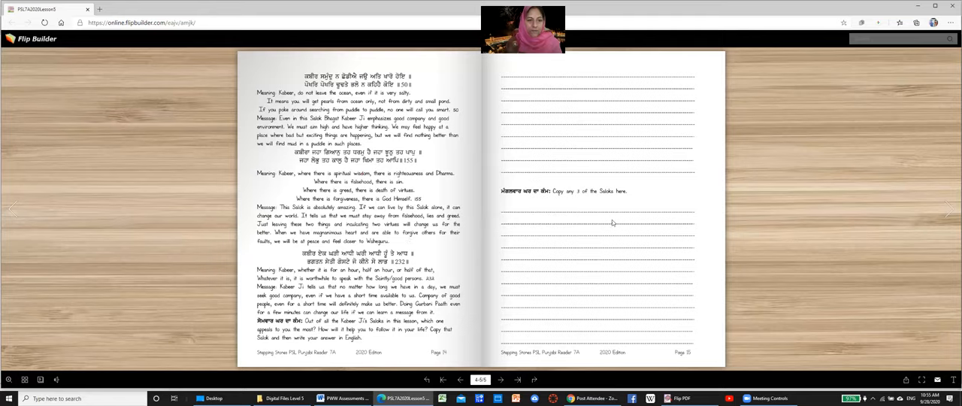
pyautogui.moveTo(723, 199)
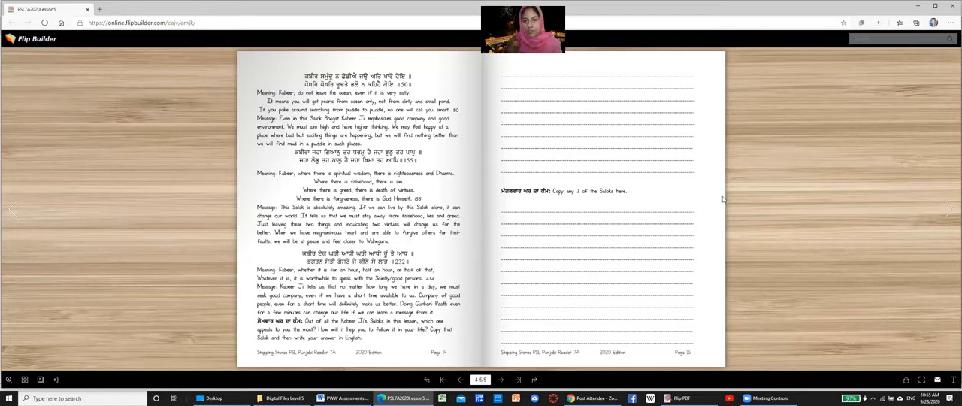